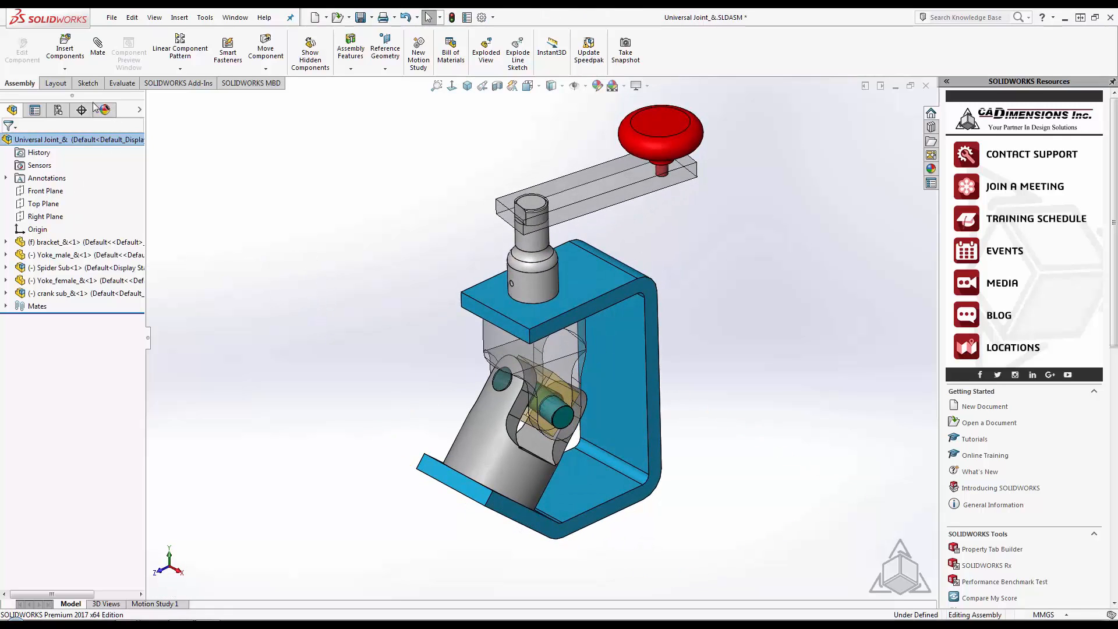
Explode the universal joint assembly via its exploded view and expand the spider subassembly in the tree
{"action": "right_click", "coordinate": [57, 174]}
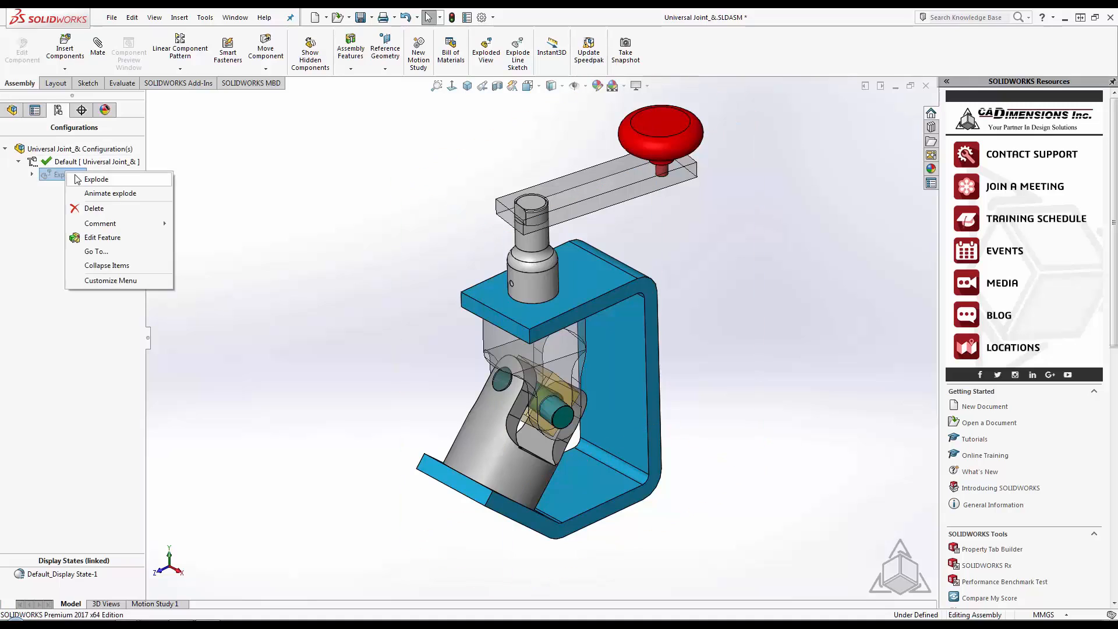
{"action": "left_click", "coordinate": [95, 180]}
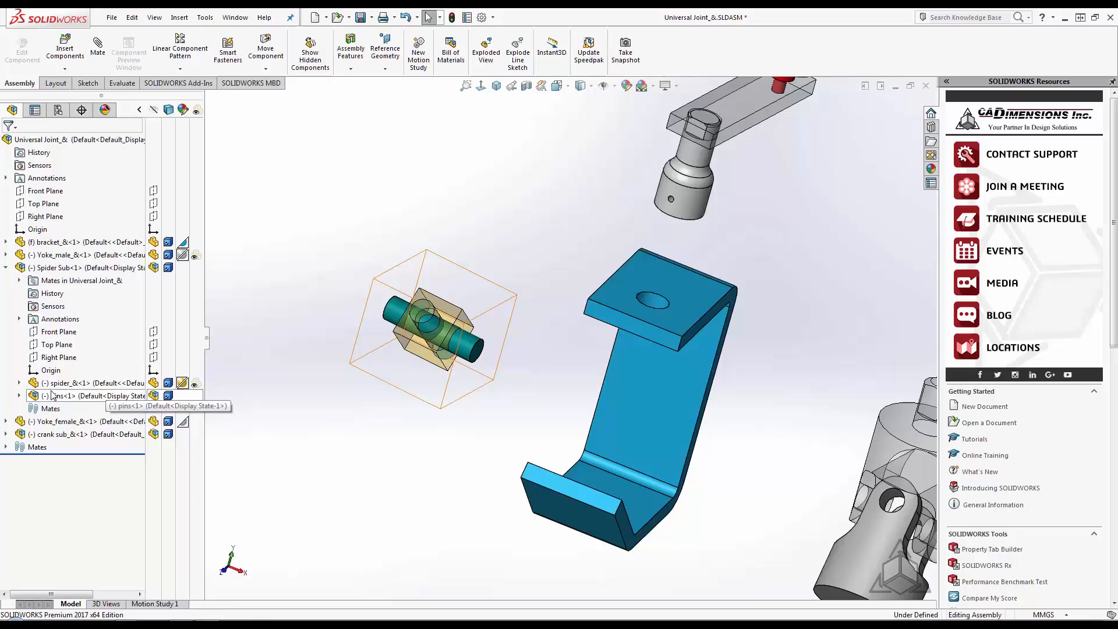
{"action": "left_click", "coordinate": [19, 396]}
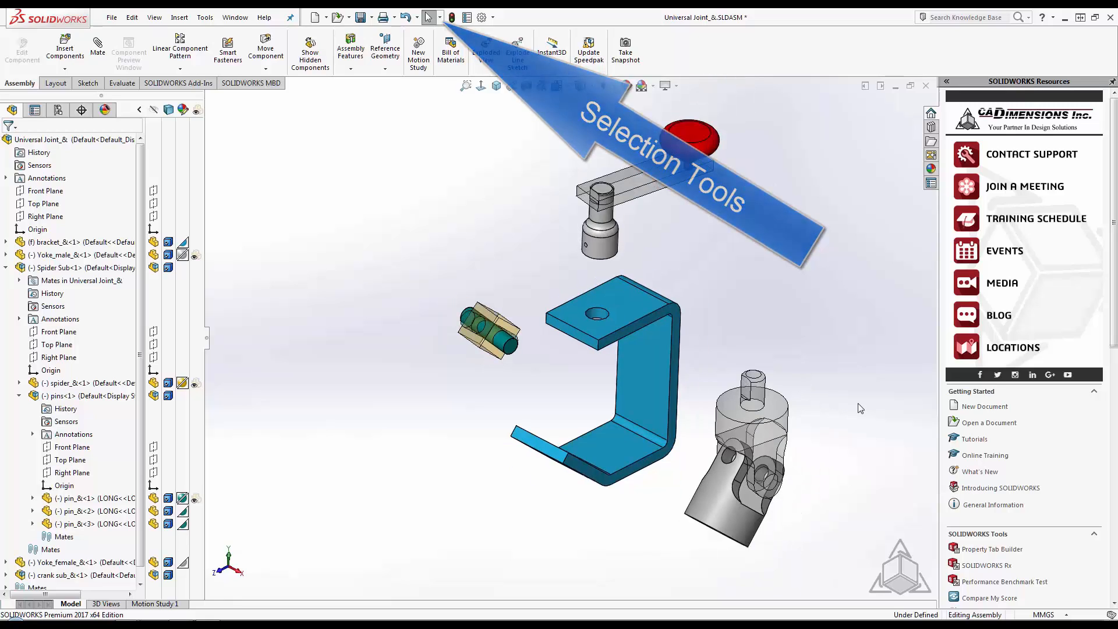
Show the Selection Tools list with box, lasso and advanced selection
{"action": "left_click", "coordinate": [427, 16]}
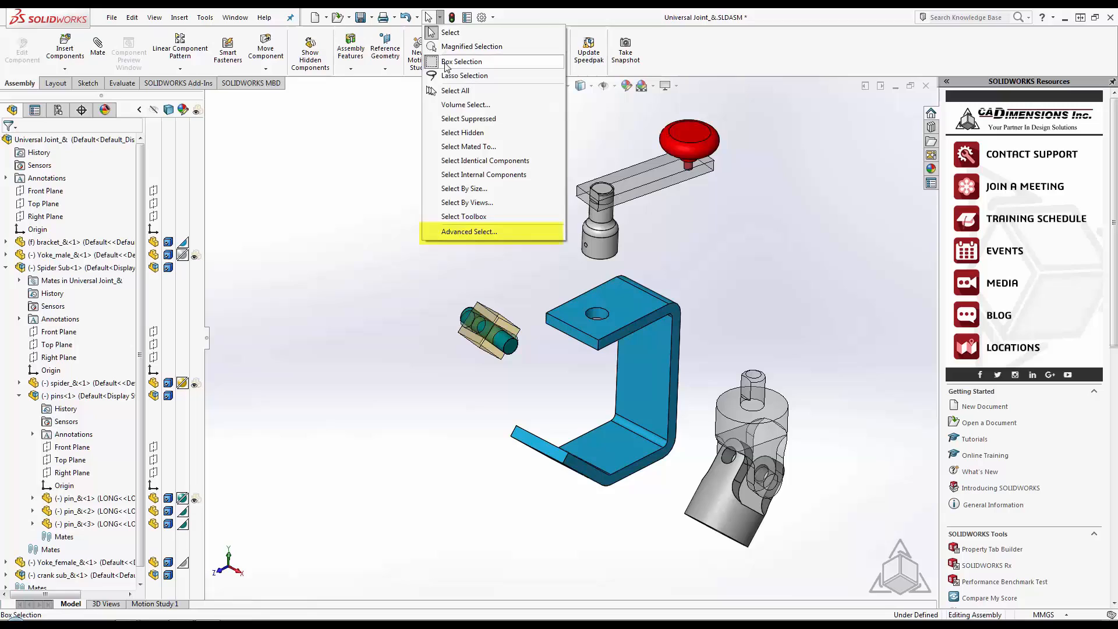
Run Advanced Select with Display = Transparent to select all transparent components
{"action": "left_click", "coordinate": [468, 231]}
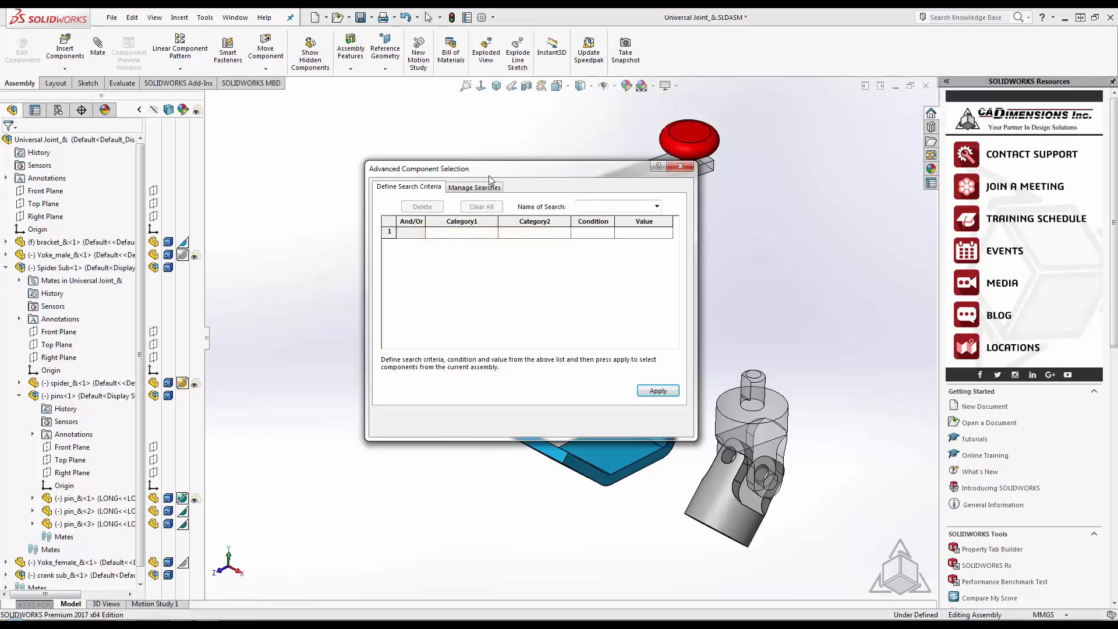
{"action": "left_click", "coordinate": [492, 231]}
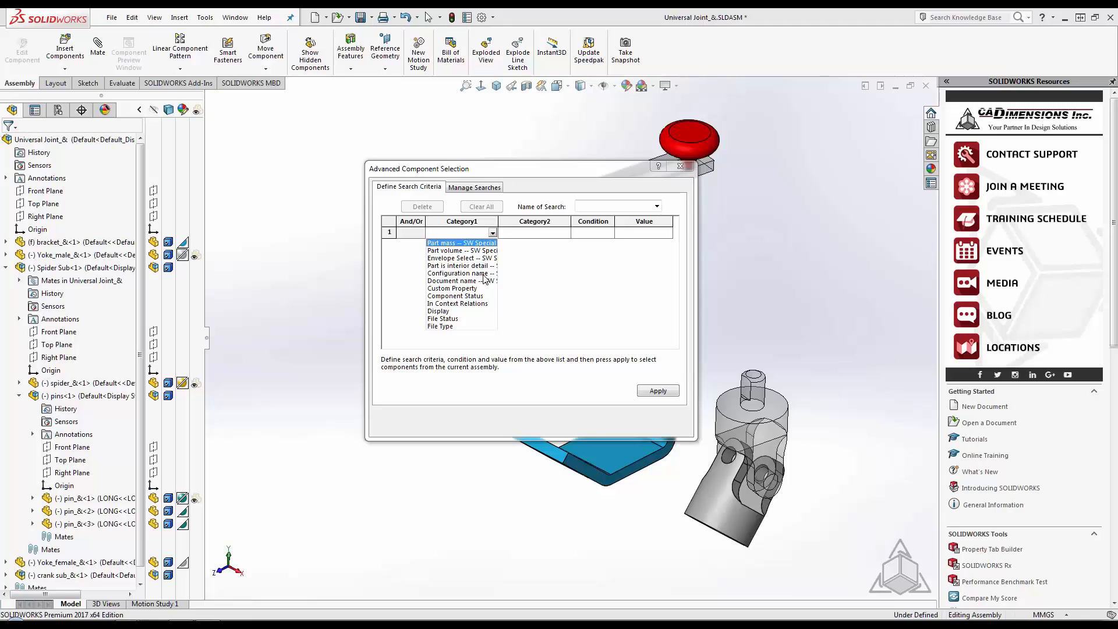
{"action": "mouse_move", "coordinate": [482, 316]}
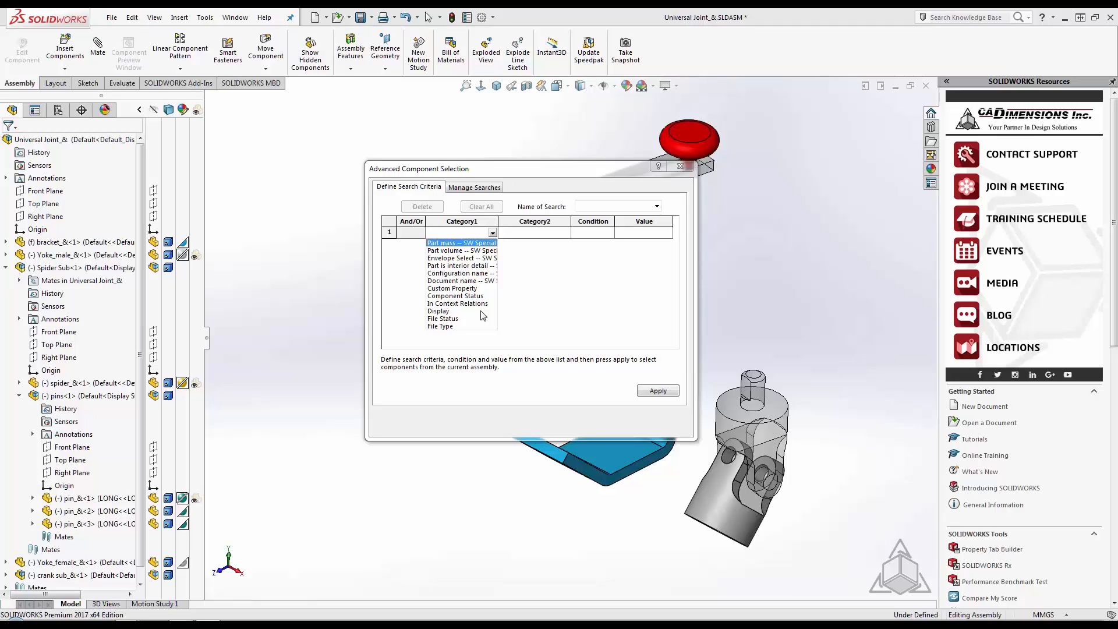
{"action": "mouse_move", "coordinate": [446, 317]}
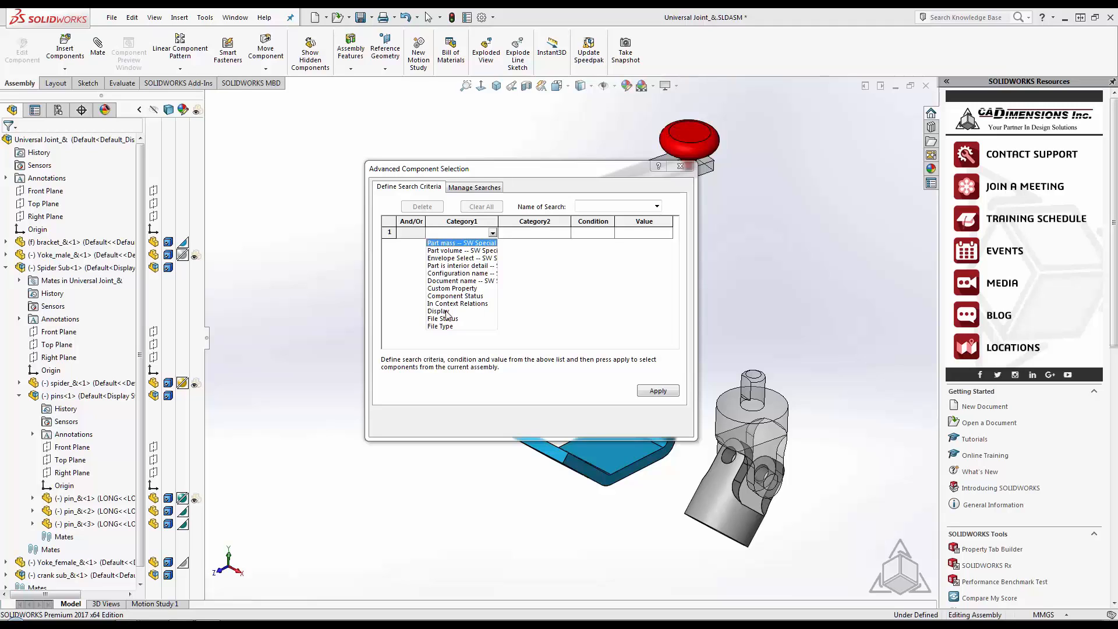
{"action": "left_click", "coordinate": [439, 311]}
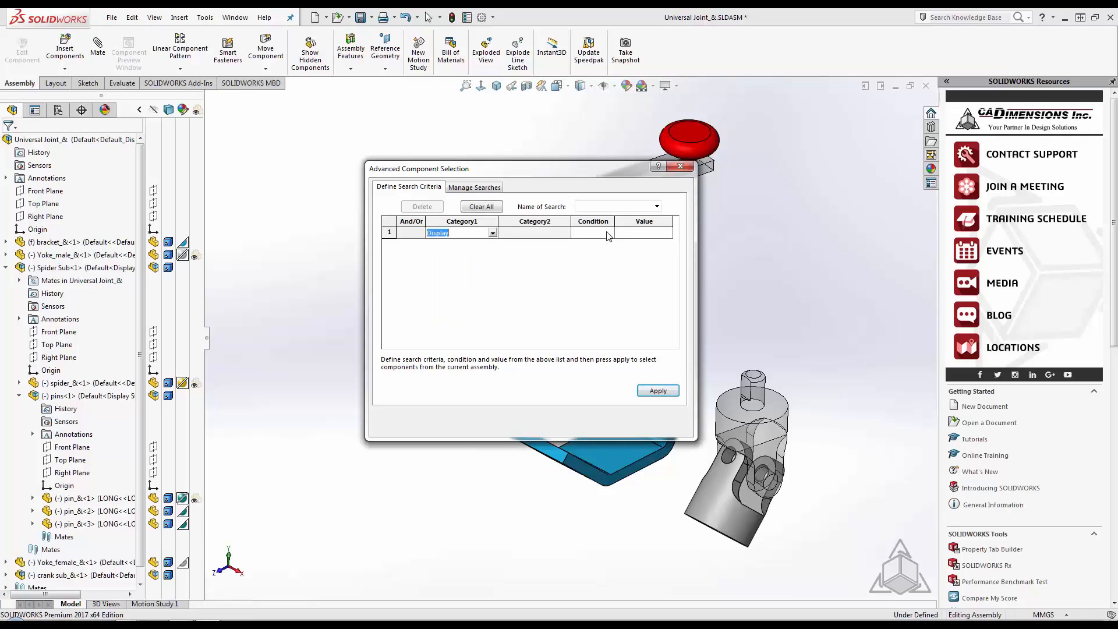
{"action": "left_click", "coordinate": [607, 233]}
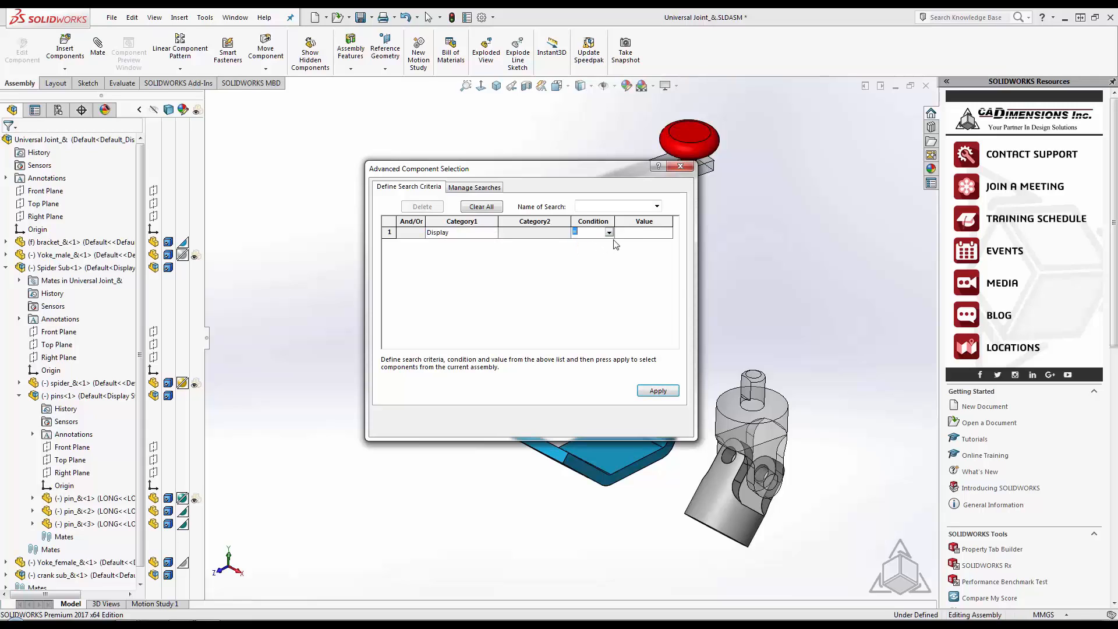
{"action": "left_click", "coordinate": [666, 233]}
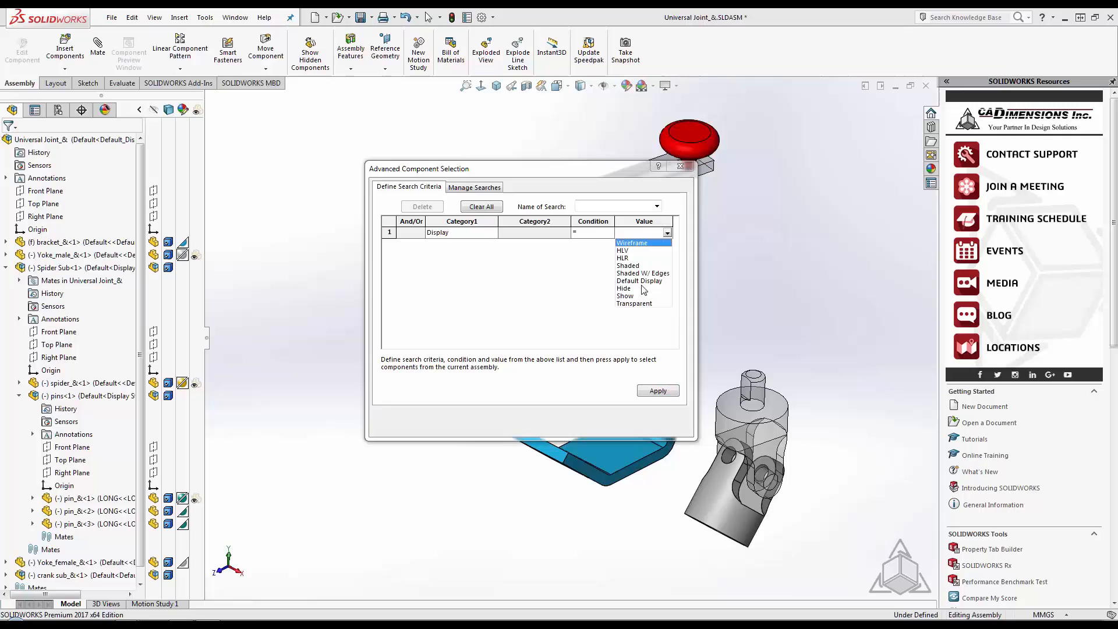
{"action": "left_click", "coordinate": [634, 303]}
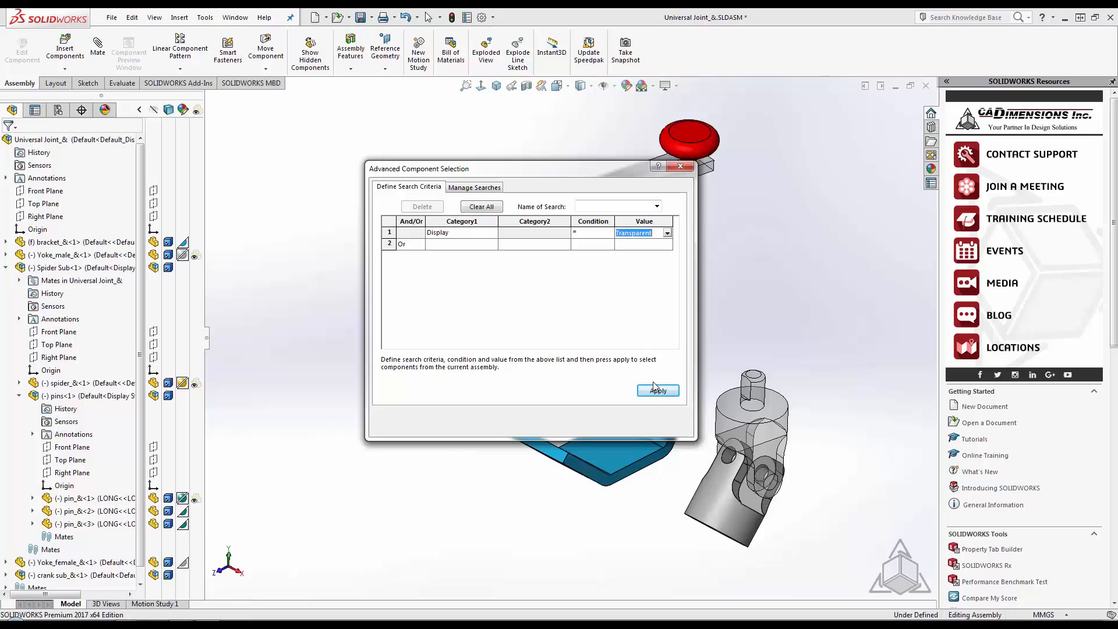
{"action": "left_click", "coordinate": [657, 391]}
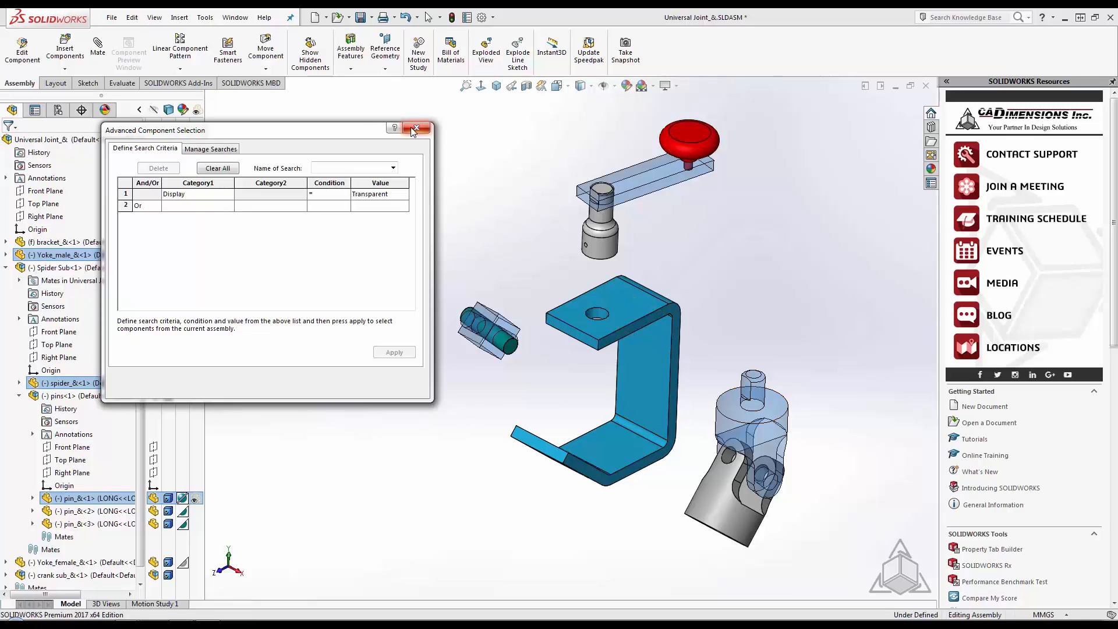
Use Change Transparency to make the selected transparent components opaque
{"action": "left_click", "coordinate": [417, 130]}
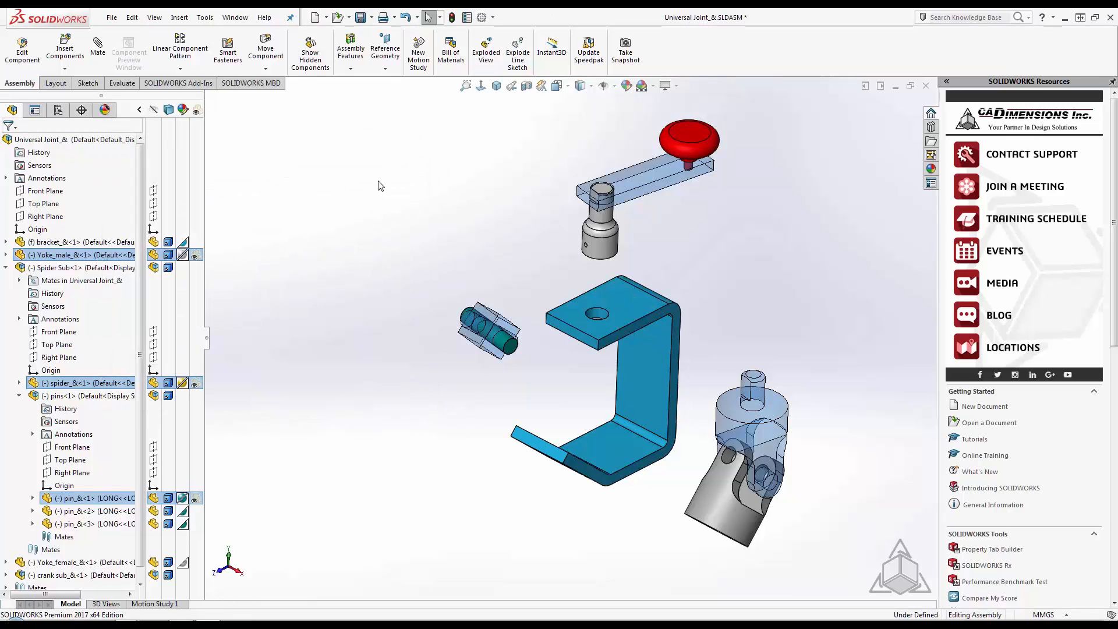
{"action": "right_click", "coordinate": [488, 332]}
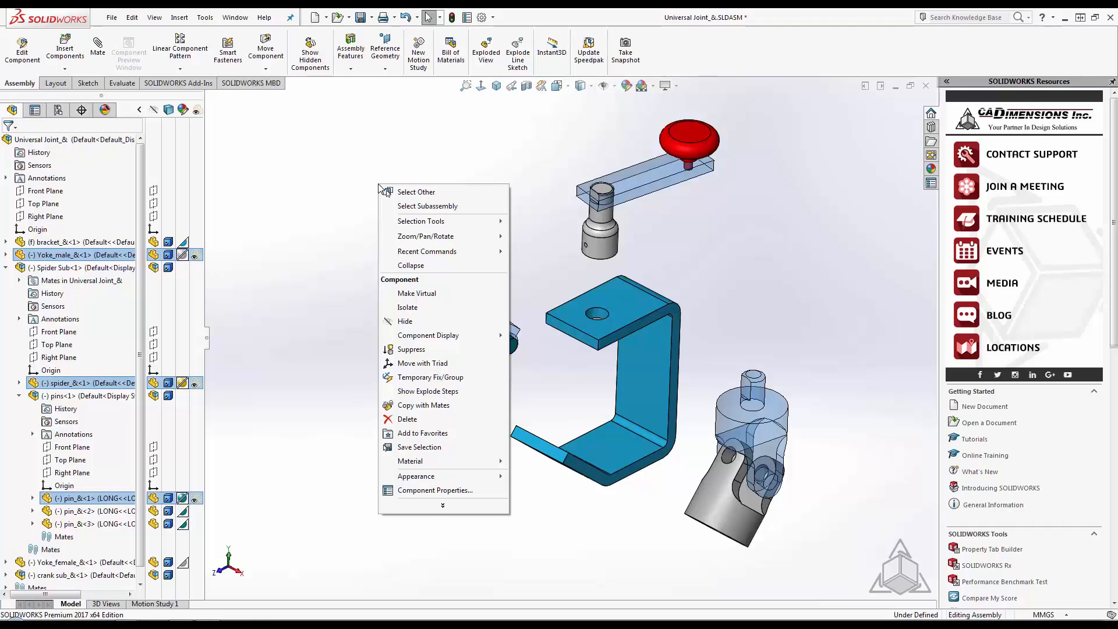
{"action": "mouse_move", "coordinate": [428, 336]}
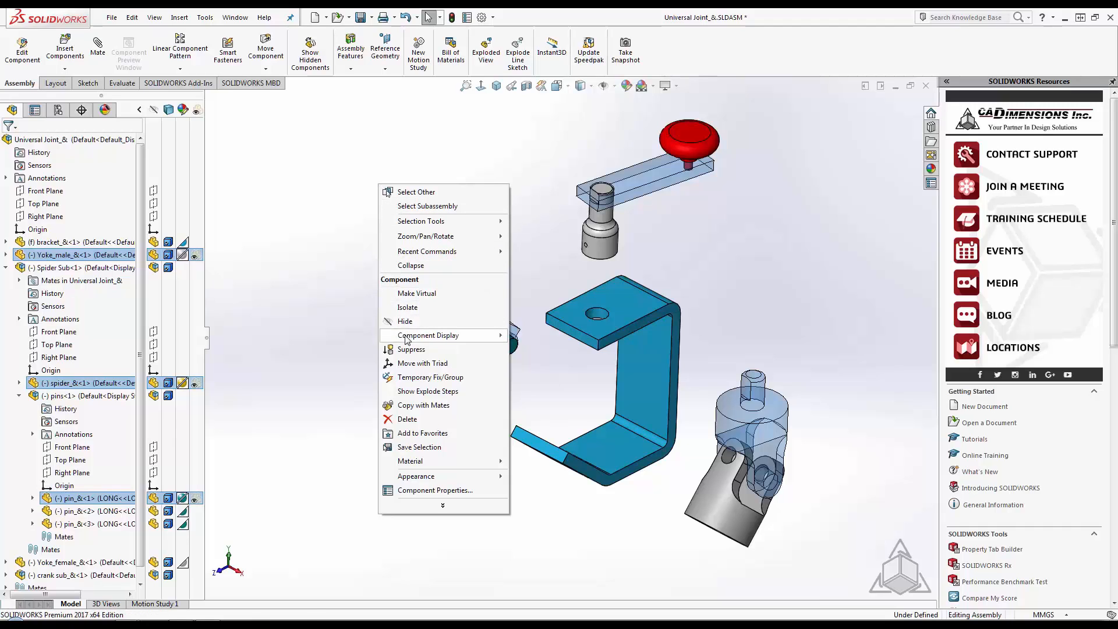
{"action": "mouse_move", "coordinate": [443, 504]}
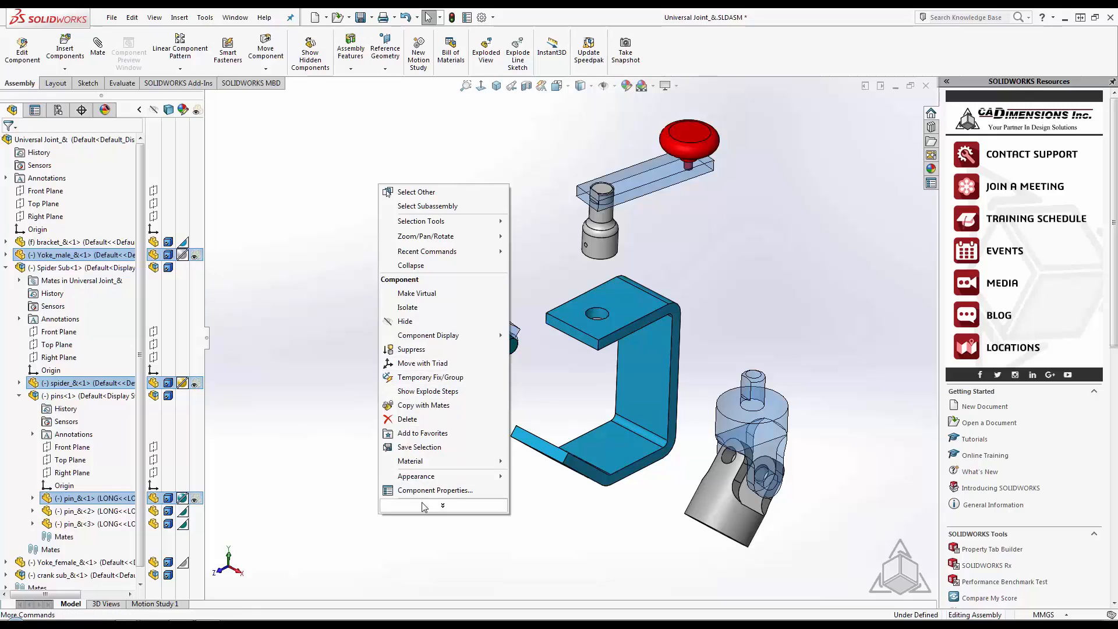
{"action": "left_click", "coordinate": [442, 506]}
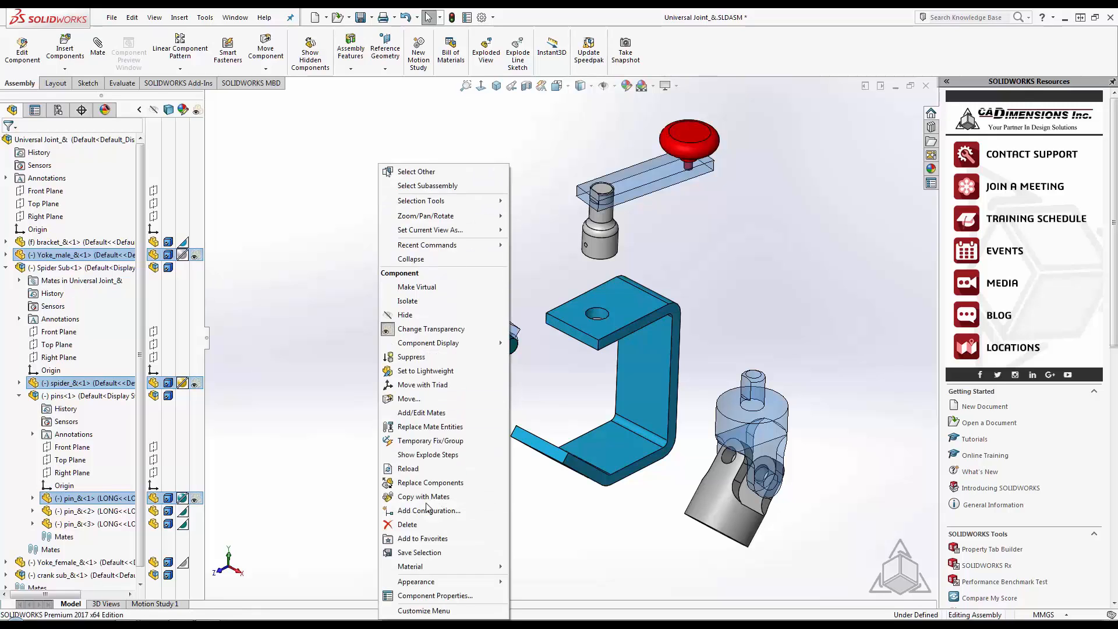
{"action": "left_click", "coordinate": [431, 329]}
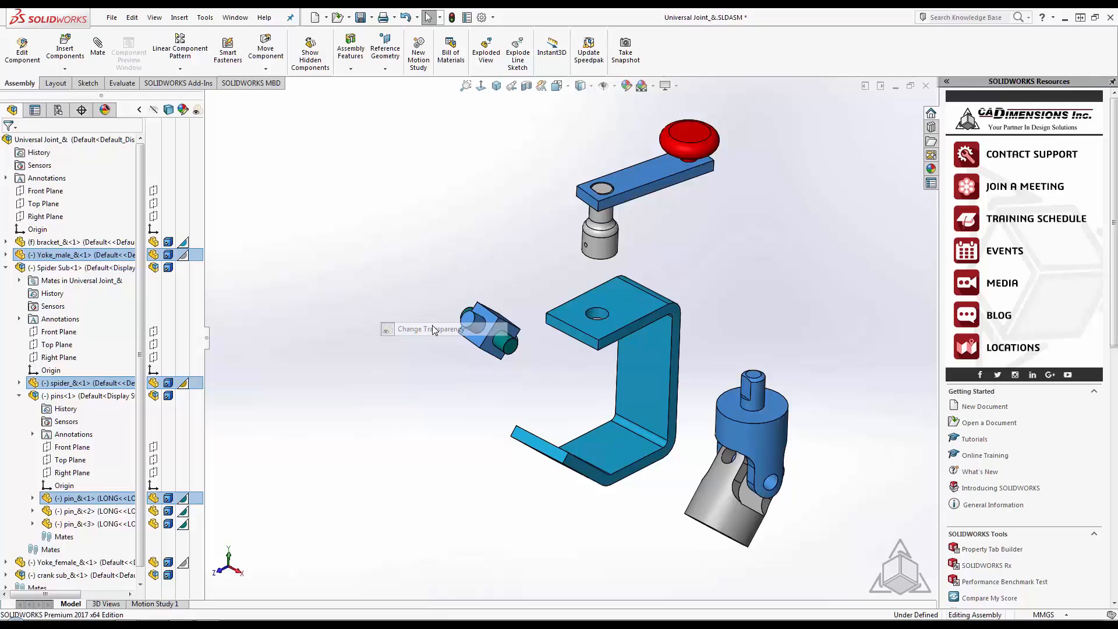